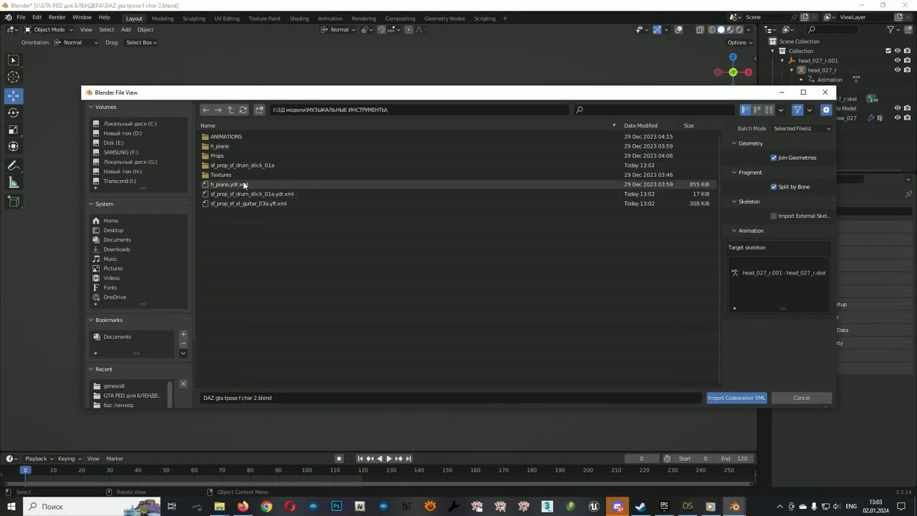
Step: Import sf_prop_sf_drum_stick_01a.ydr.xml and constrain it to head_027_r's PH_R_Hand bone
click(736, 397)
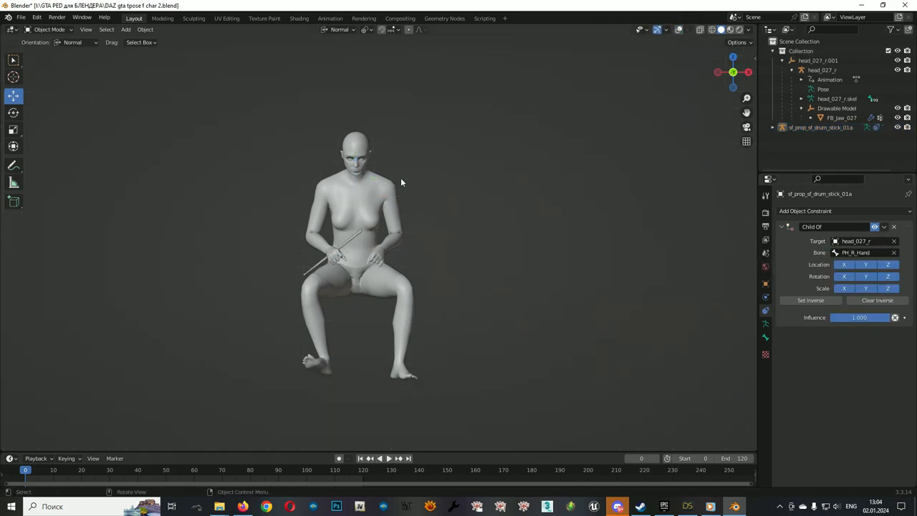
Step: Play and stop the seated animation, then switch to the Animation workspace in Pose Mode
click(379, 458)
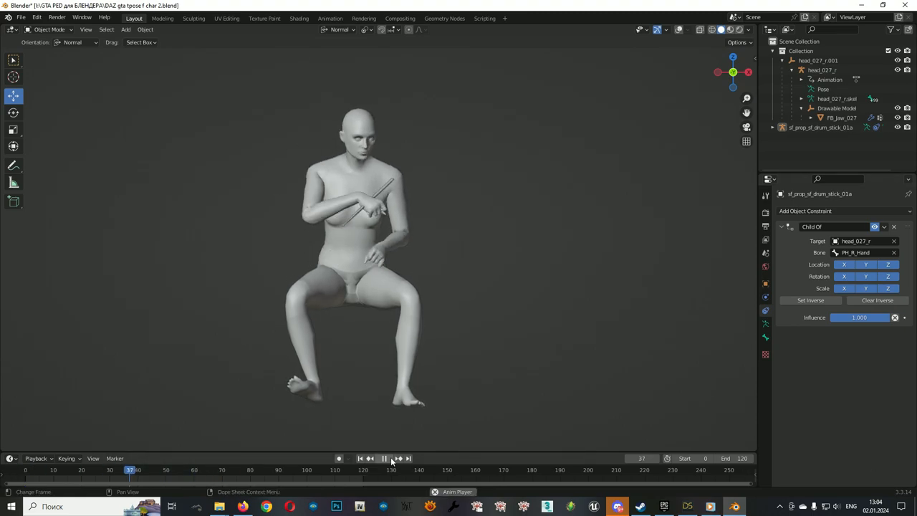
click(383, 458)
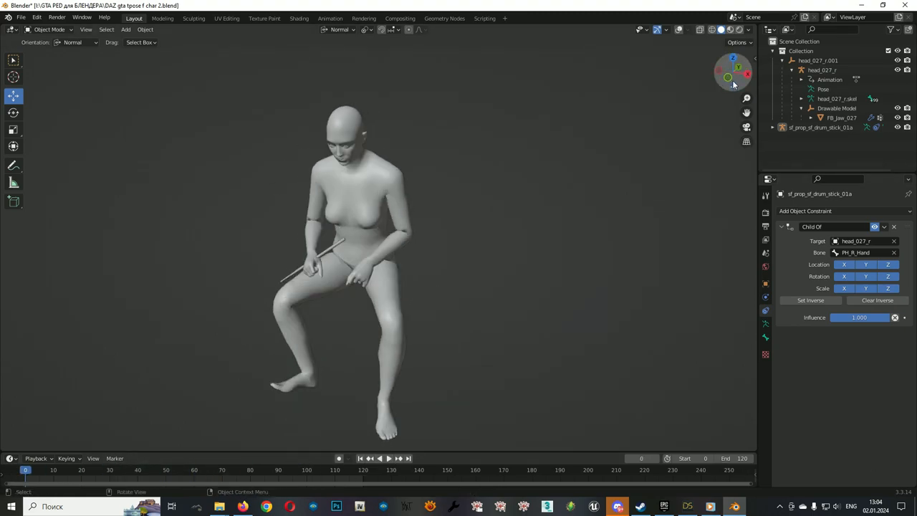
click(331, 18)
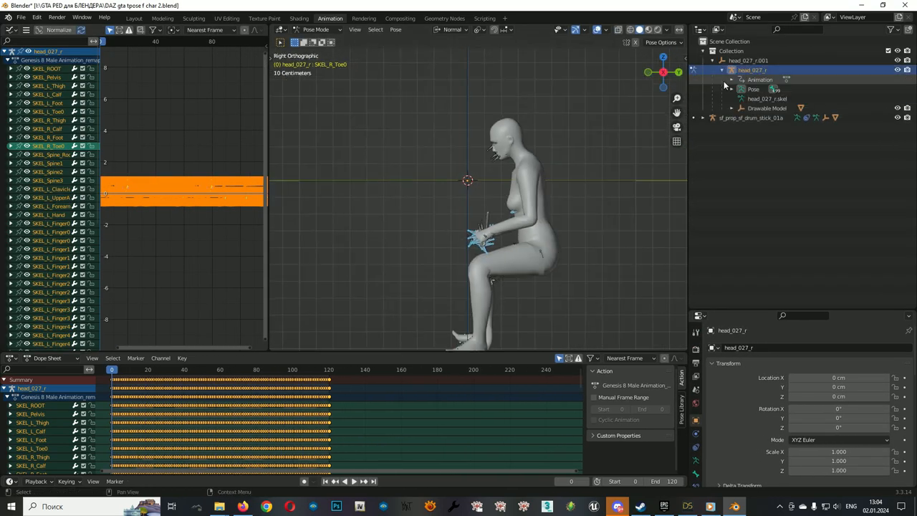
Step: Select PH_R_Hand and move it from the back view so the stick stands upright
click(731, 88)
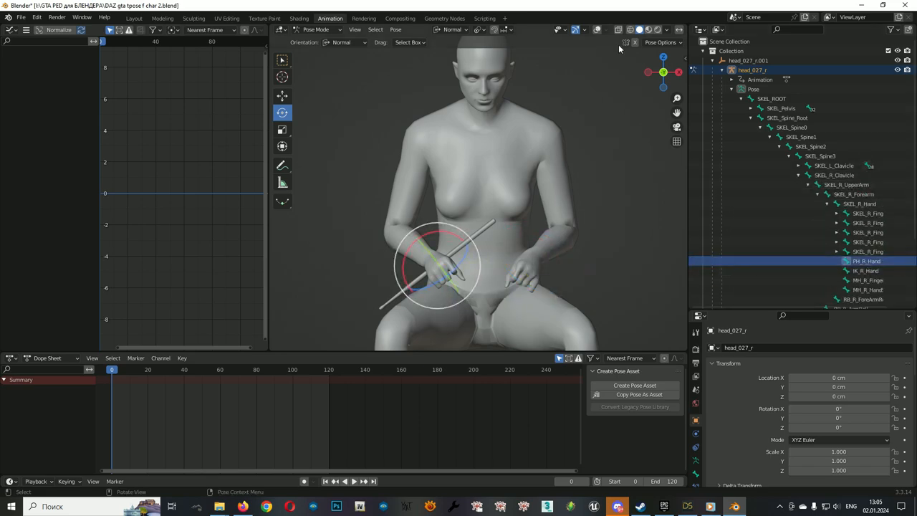
click(663, 72)
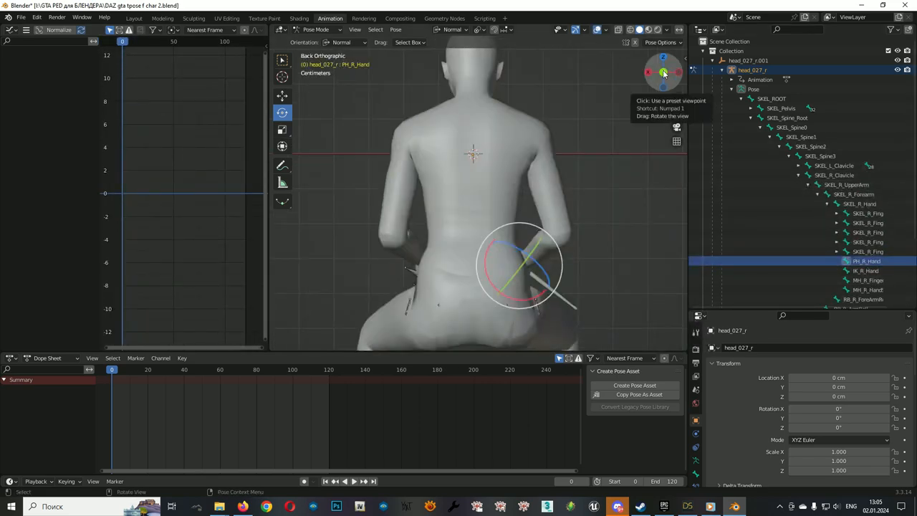
click(677, 71)
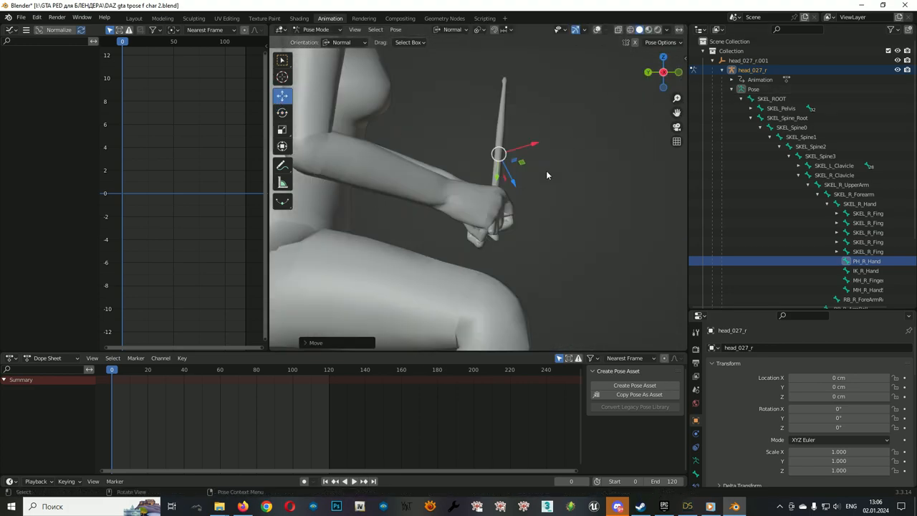
Step: Keyframe PH_R_Hand poses at frames 0, 20, 60 and 80, then play it back
click(283, 112)
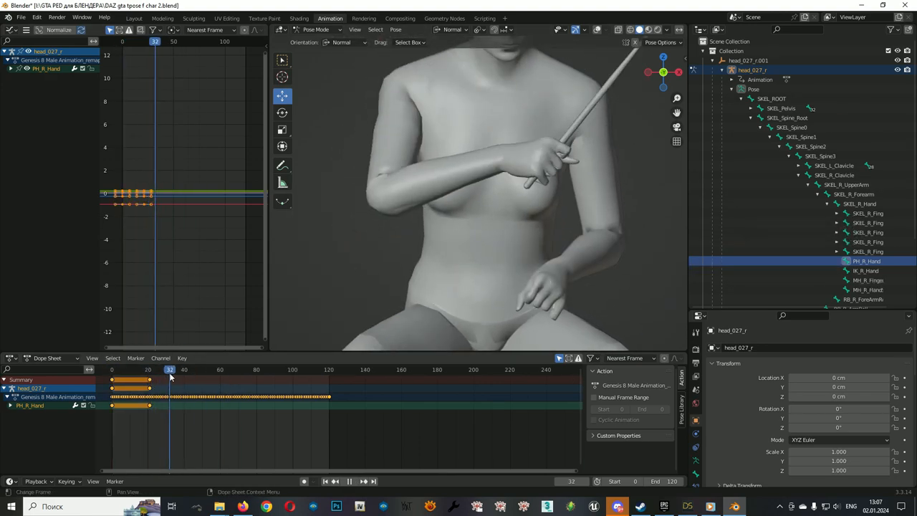
click(223, 369)
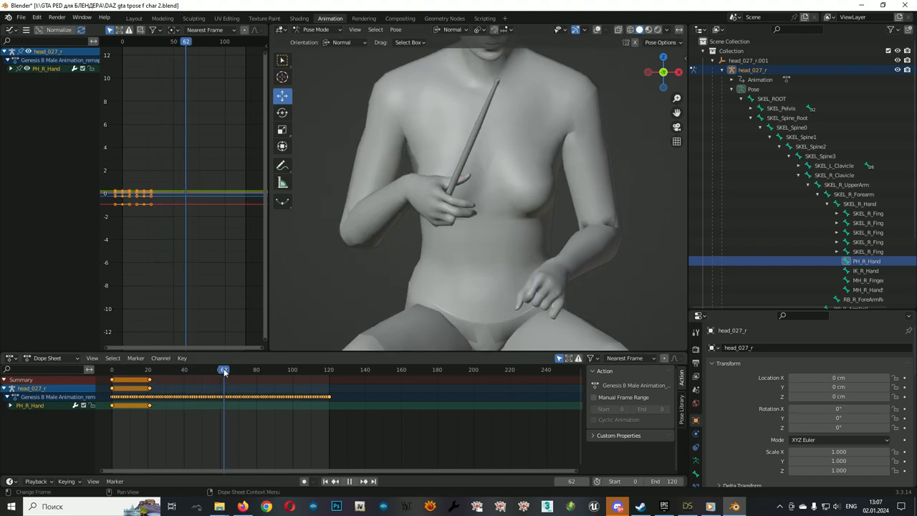
click(257, 369)
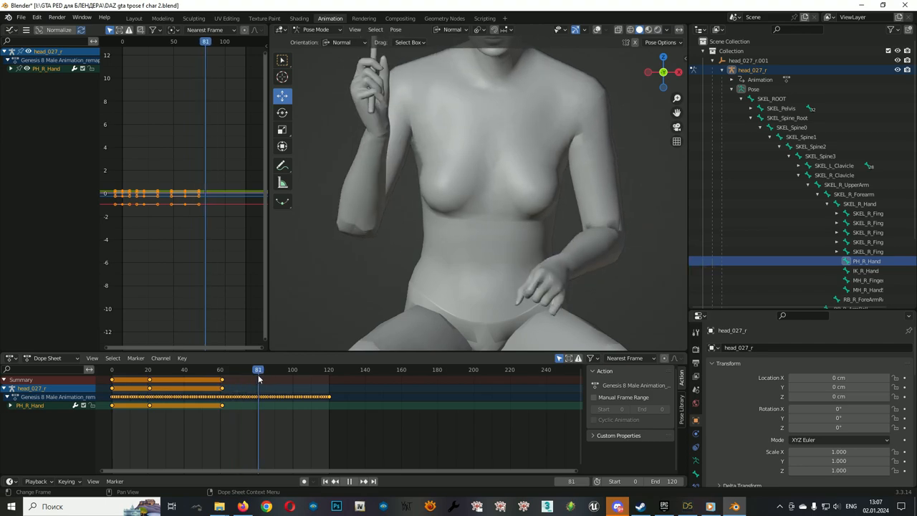
click(328, 369)
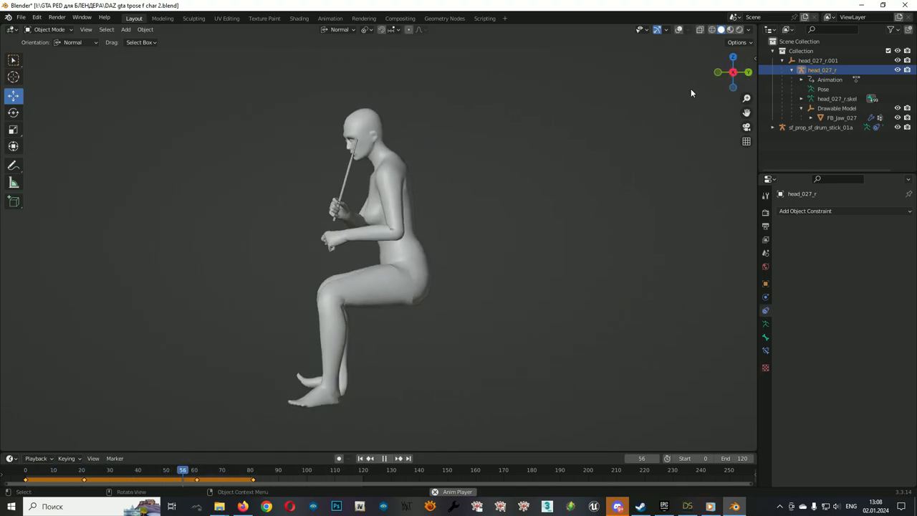
Step: Stop playback and return to the Animation workspace at around frame 5
click(371, 469)
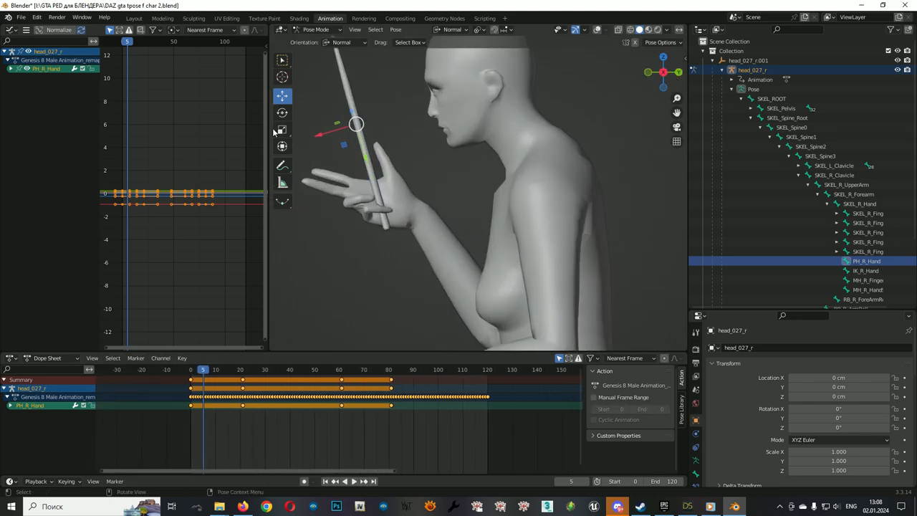
Step: Insert PH_R_Hand Location & Rotation keys frame by frame across frames 0–14
click(282, 113)
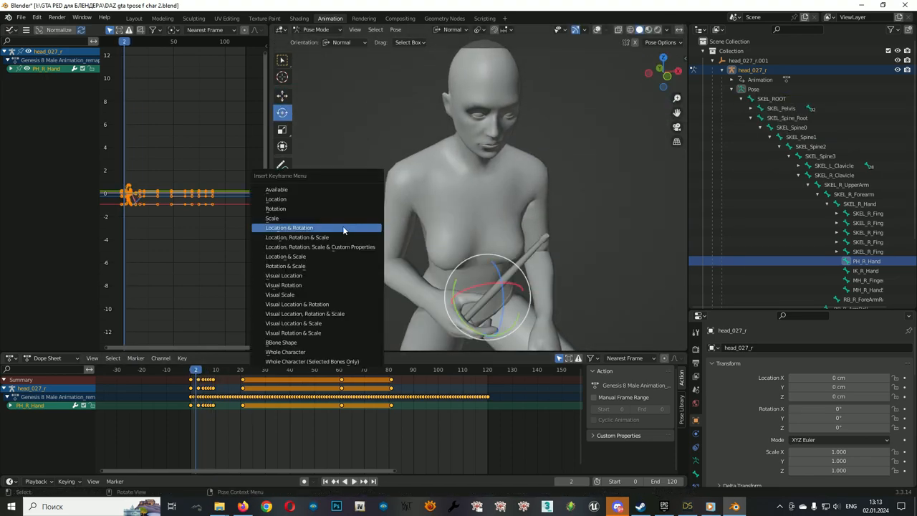
click(289, 228)
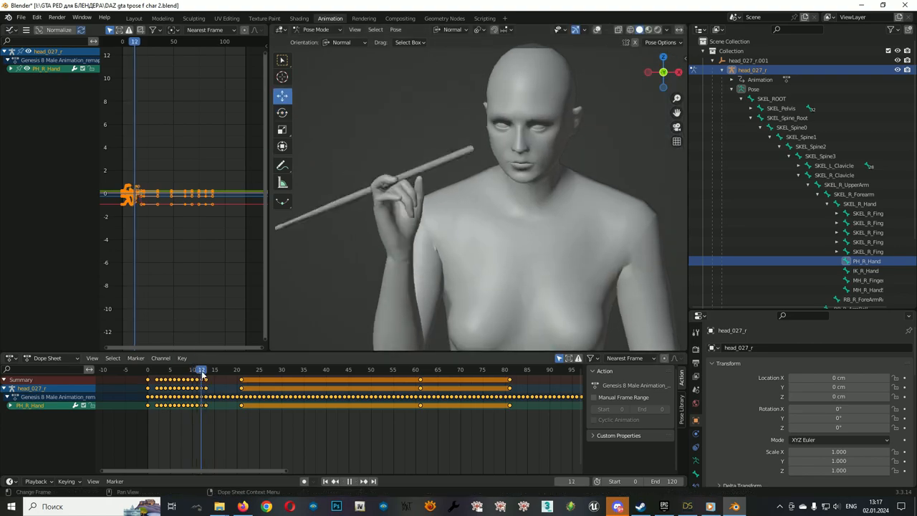
click(197, 369)
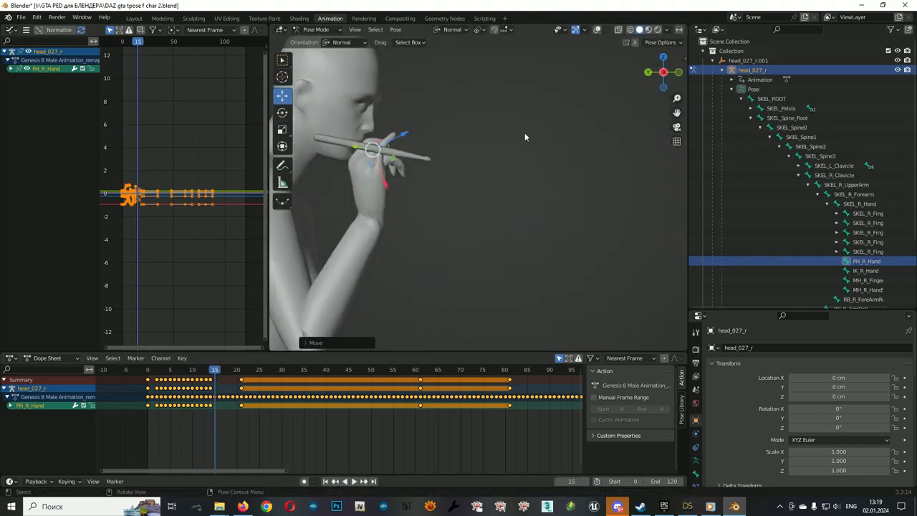
click(218, 369)
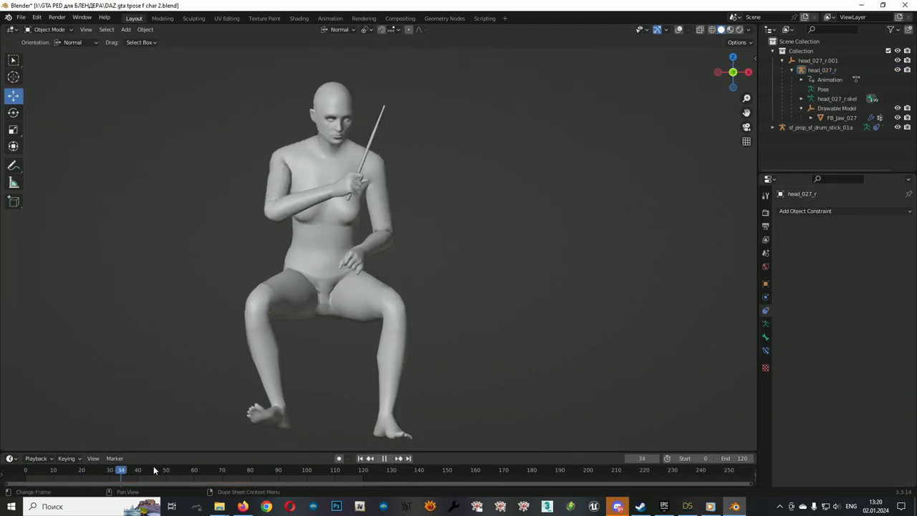
click(330, 17)
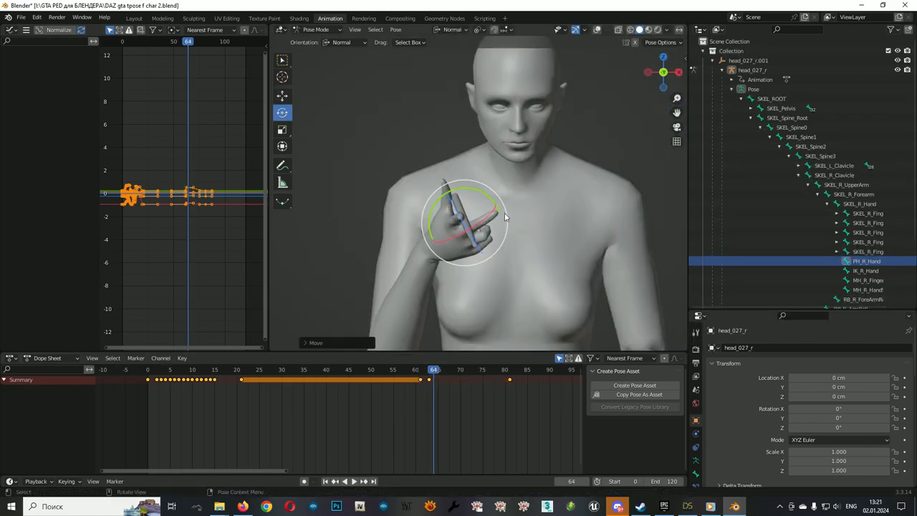
Step: Insert PH_R_Hand Location & Rotation keys across frames 60–77, then play the twirl
click(429, 369)
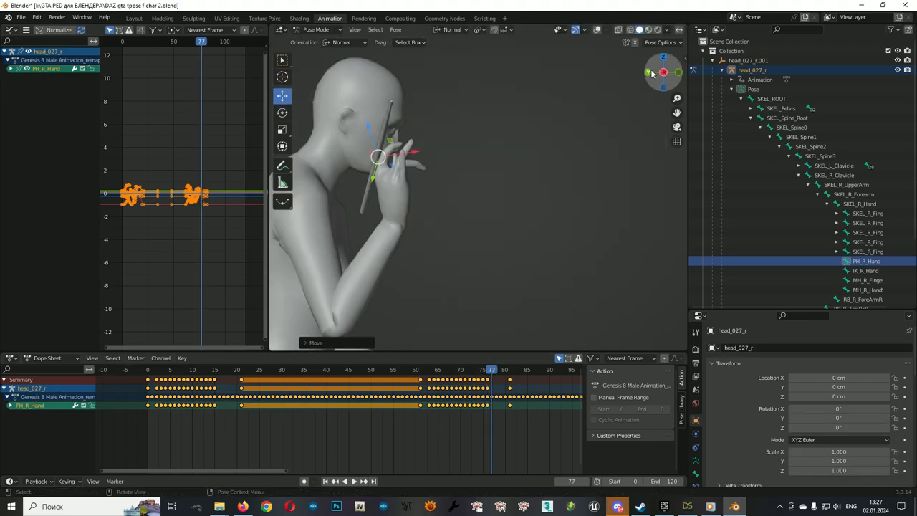
click(497, 369)
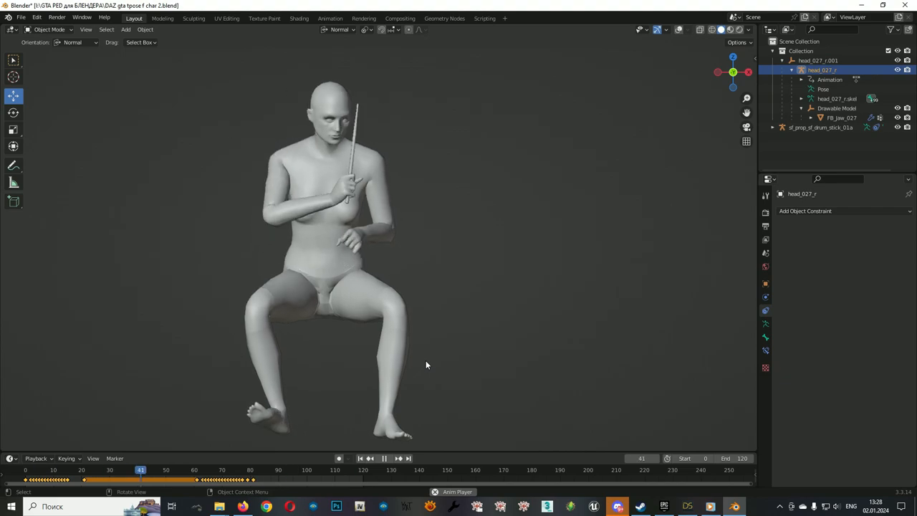
click(384, 458)
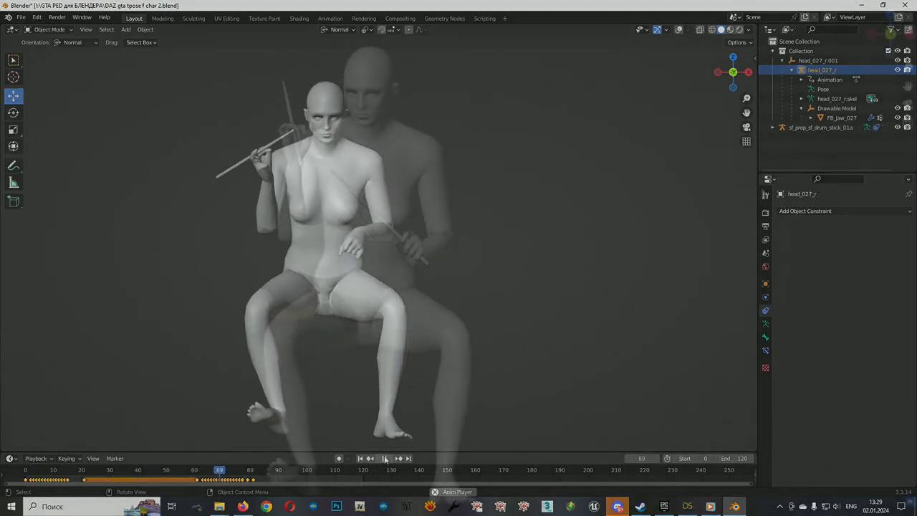